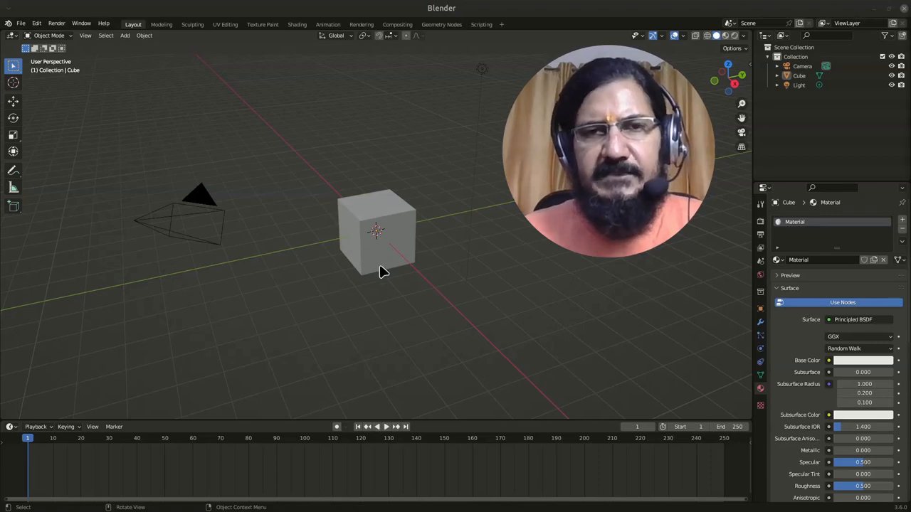
# Step: Select the cube in the 3D viewport so its material properties are shown
pyautogui.click(382, 256)
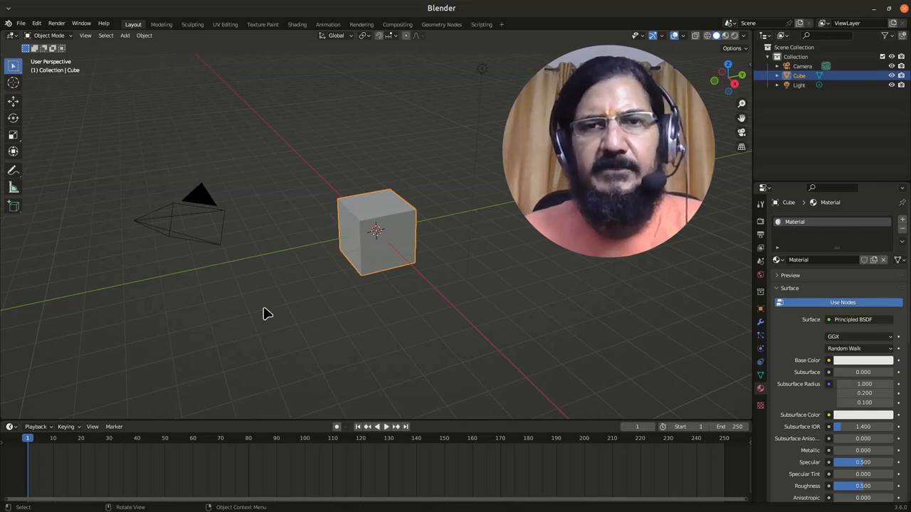
pyautogui.moveTo(276, 299)
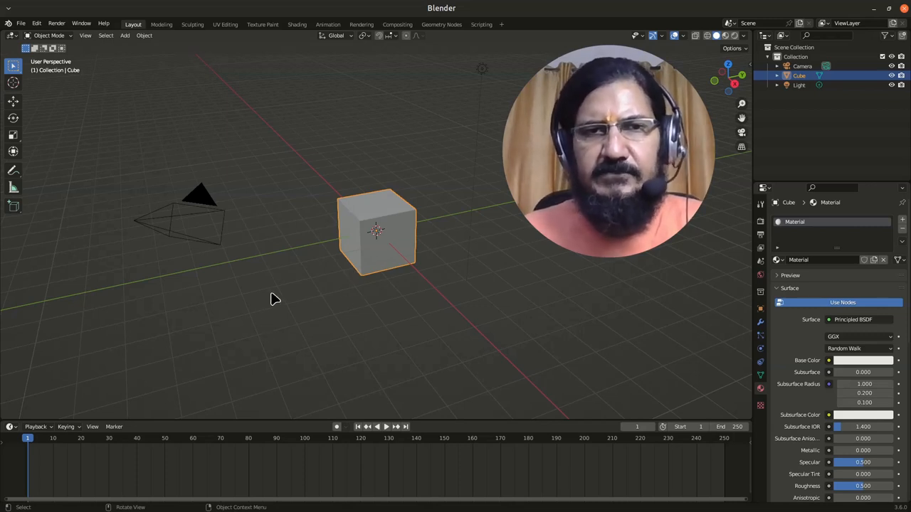
pyautogui.moveTo(296, 319)
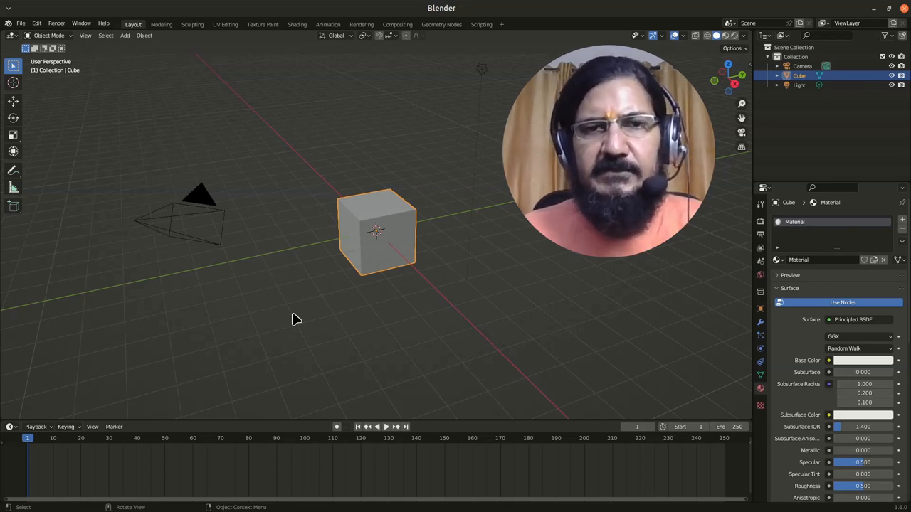
pyautogui.moveTo(365, 320)
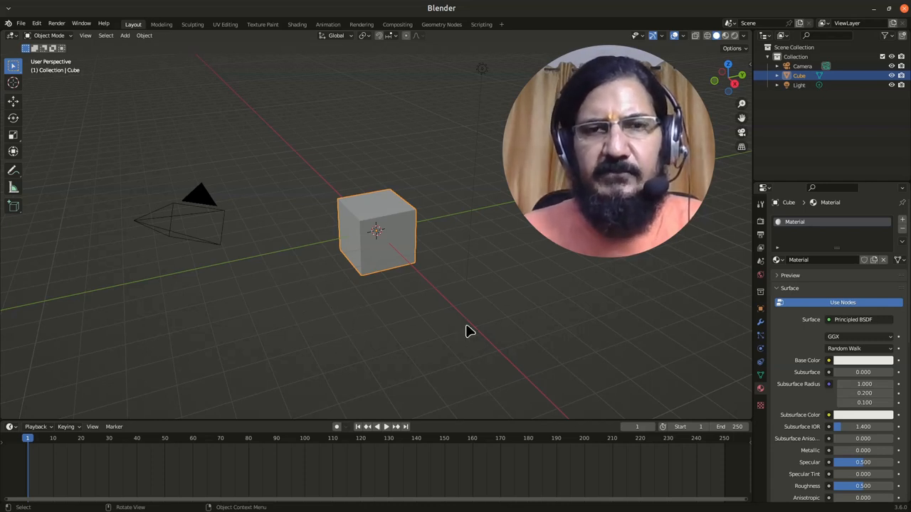
pyautogui.moveTo(462, 311)
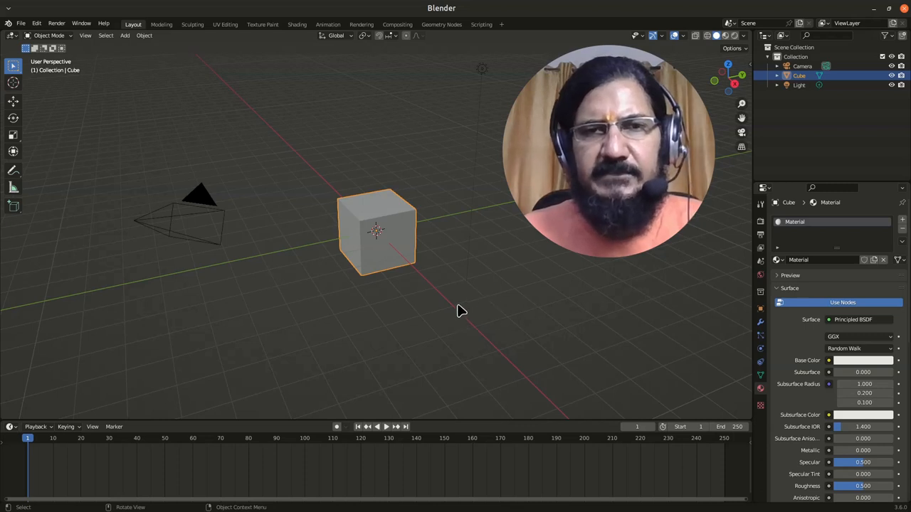
pyautogui.click(455, 336)
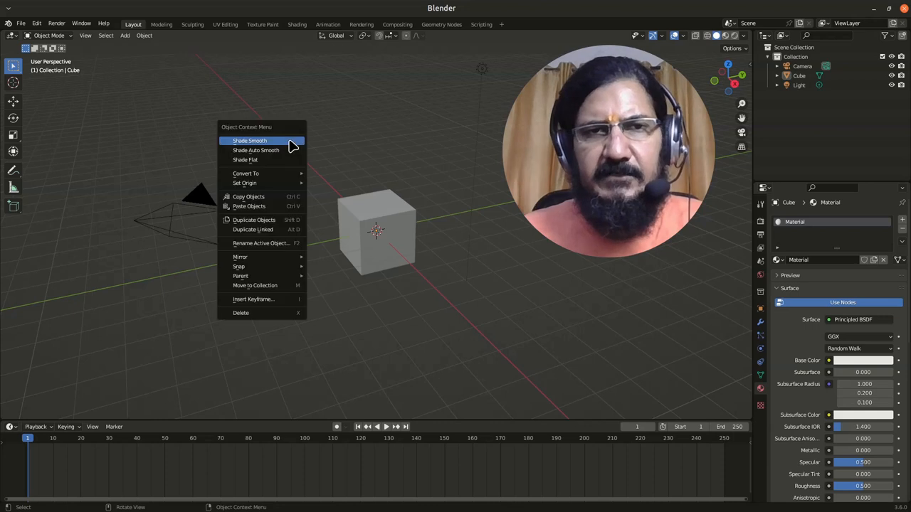
pyautogui.moveTo(263, 151)
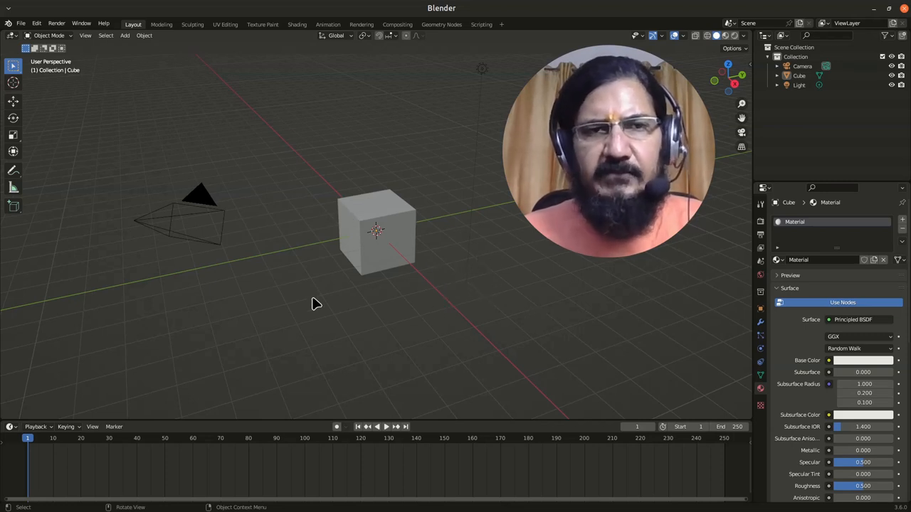
pyautogui.moveTo(396, 225)
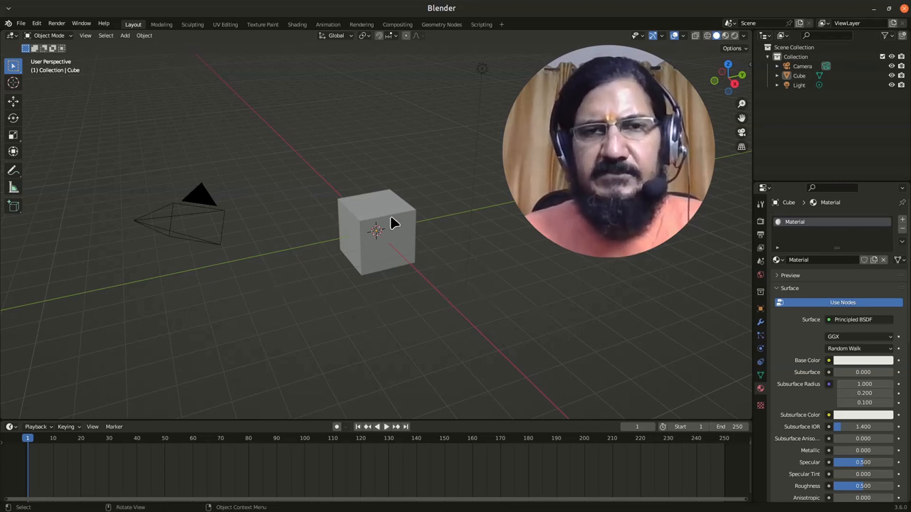
pyautogui.click(377, 231)
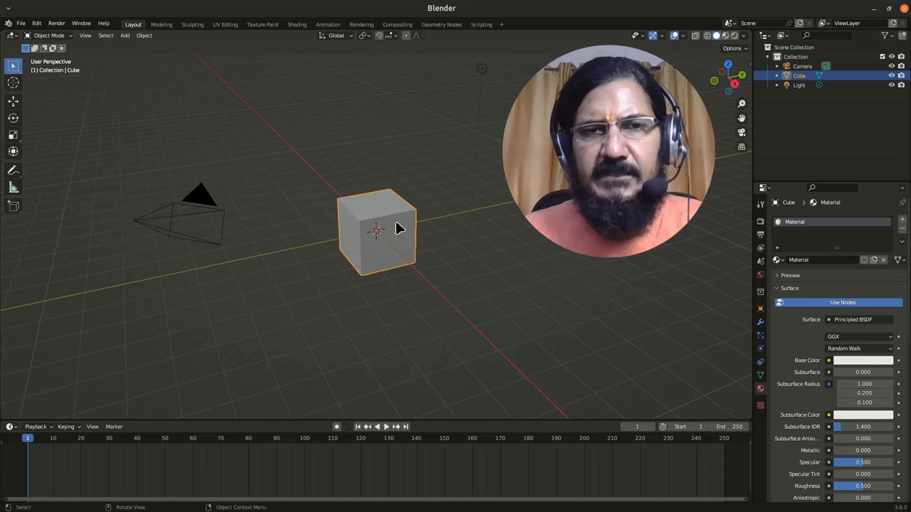
pyautogui.rightClick(377, 228)
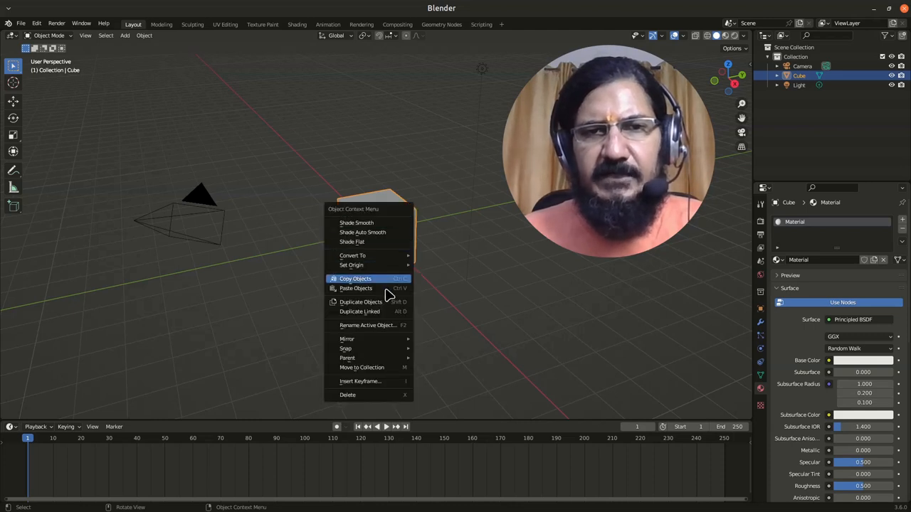
pyautogui.moveTo(356, 222)
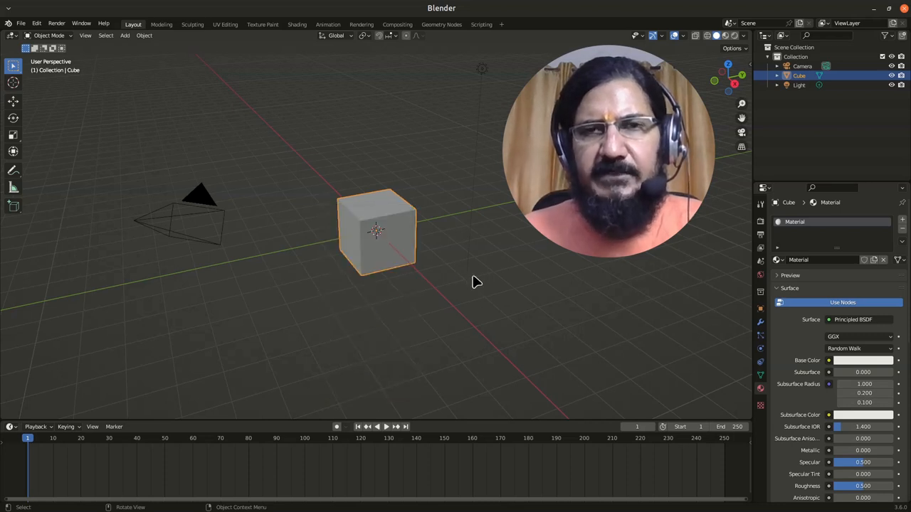
pyautogui.moveTo(464, 361)
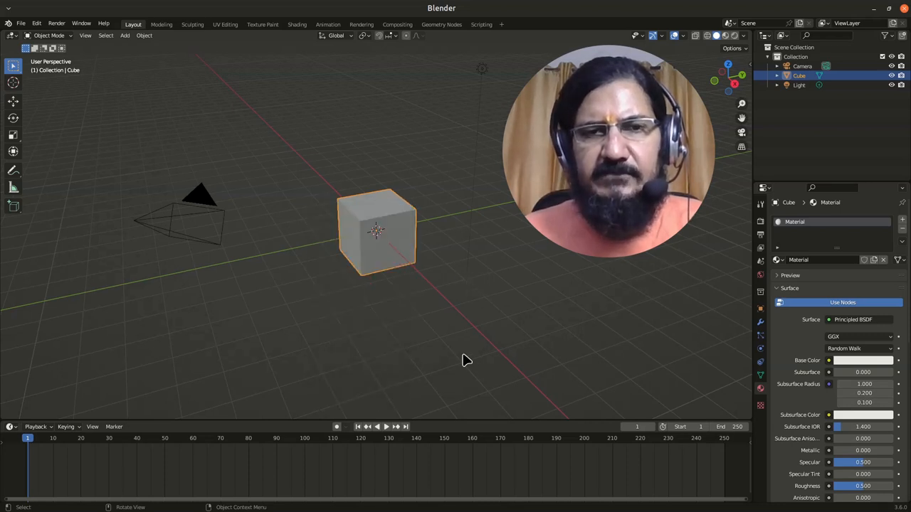
# Step: Bring up the Object Context Menu for the camera, then for the light
pyautogui.click(199, 202)
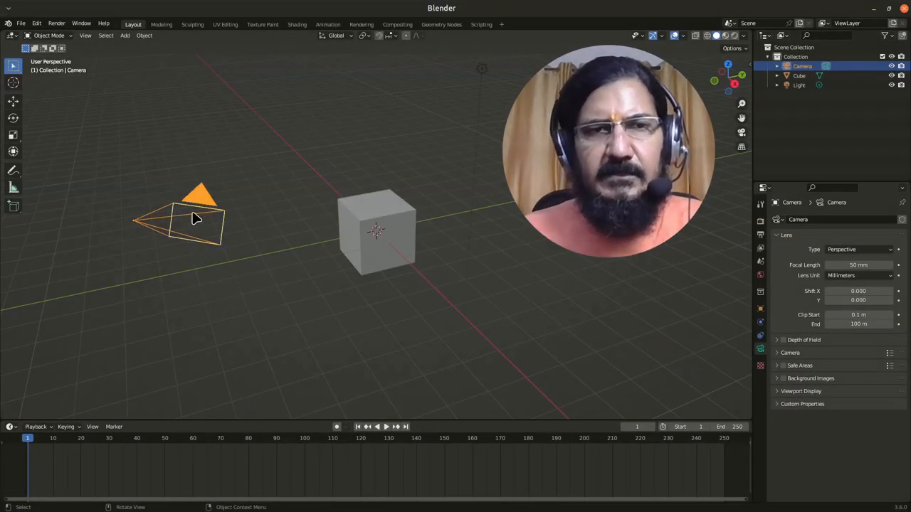
pyautogui.rightClick(197, 219)
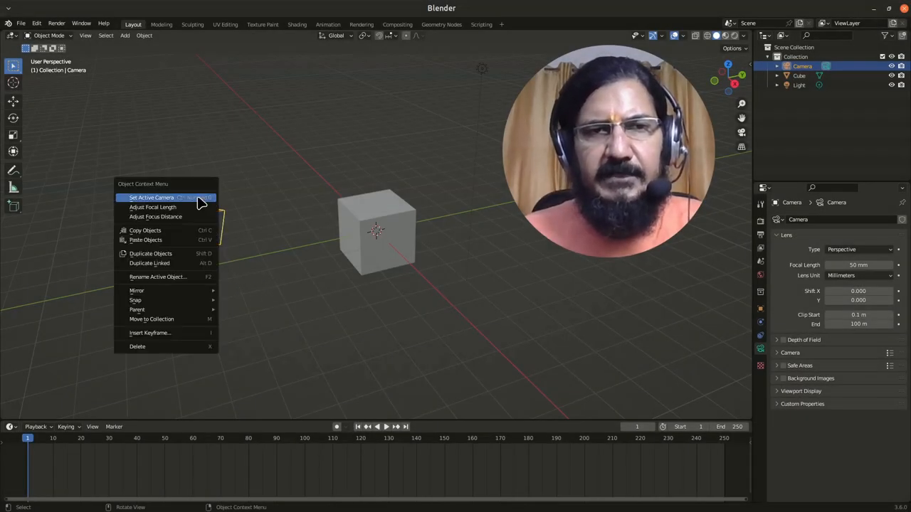
pyautogui.moveTo(155, 315)
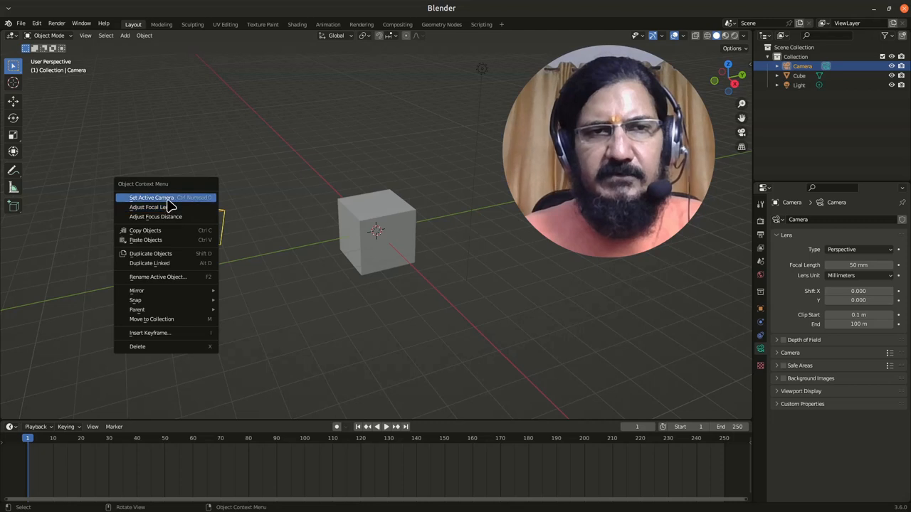
pyautogui.moveTo(165, 217)
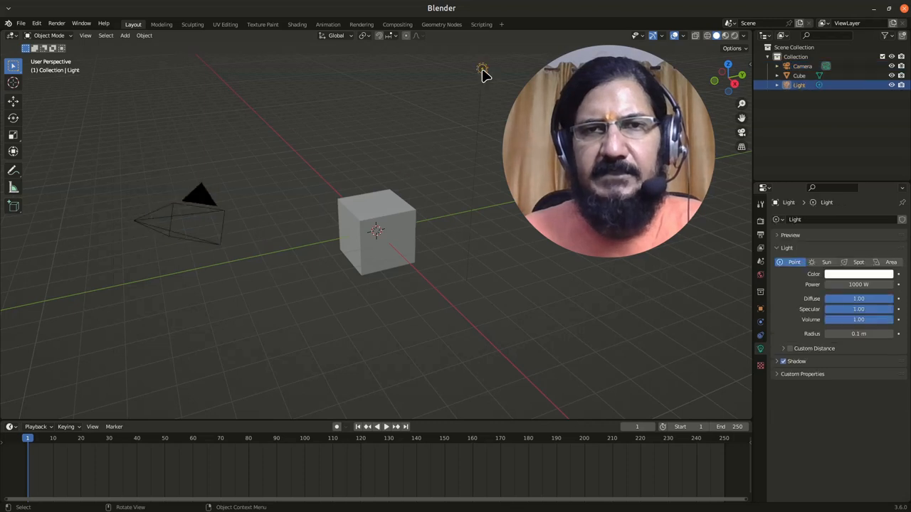
pyautogui.rightClick(481, 71)
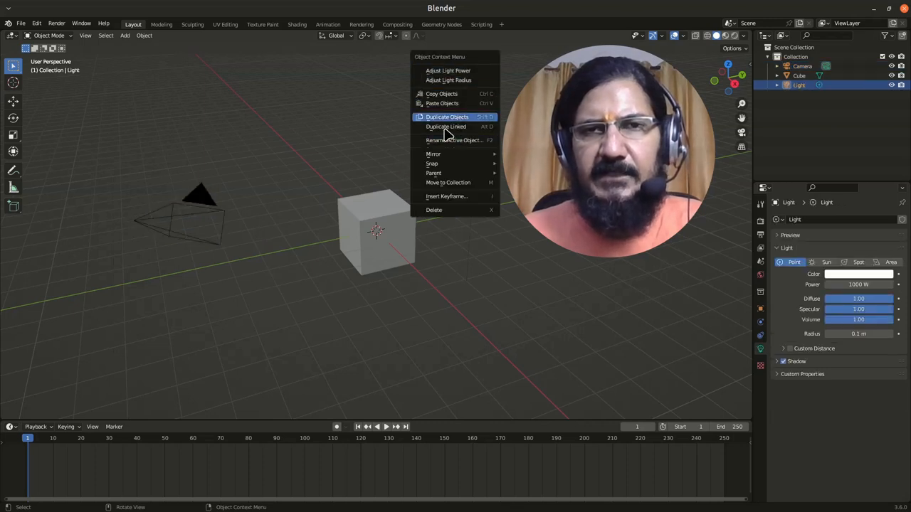
pyautogui.moveTo(453, 140)
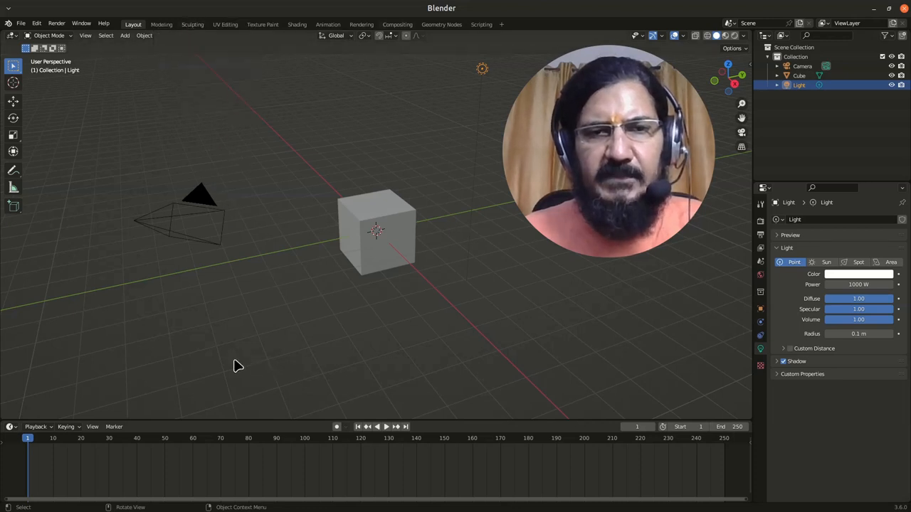
# Step: Bring up the Dope Sheet Context Menu on the timeline, dismiss it, and right-click again nearby
pyautogui.rightClick(240, 367)
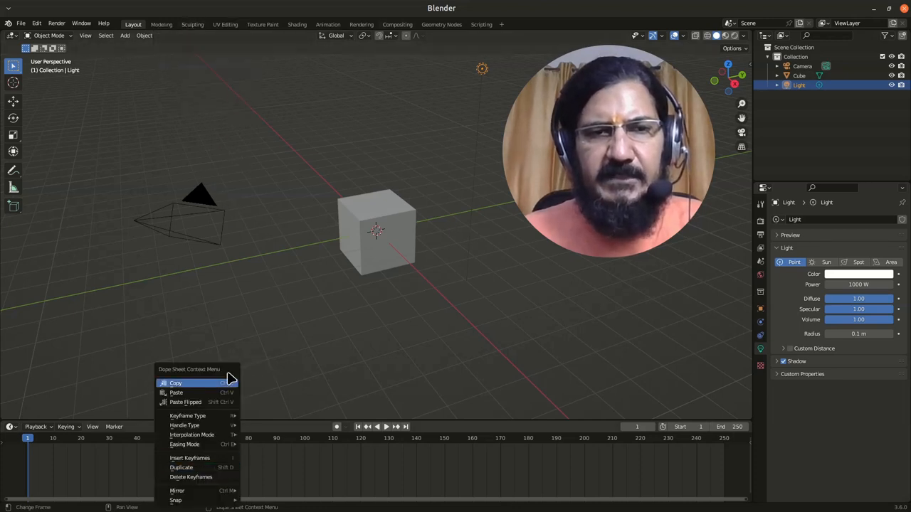
pyautogui.click(481, 430)
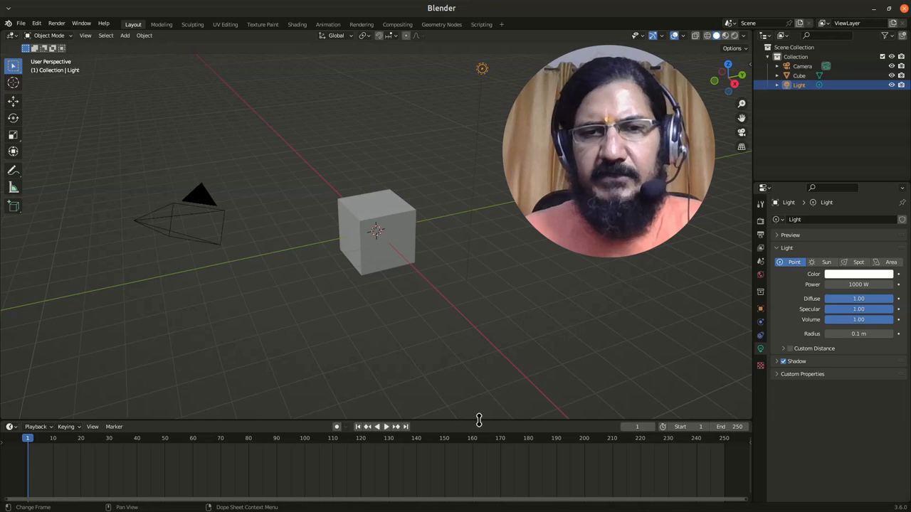
pyautogui.rightClick(479, 420)
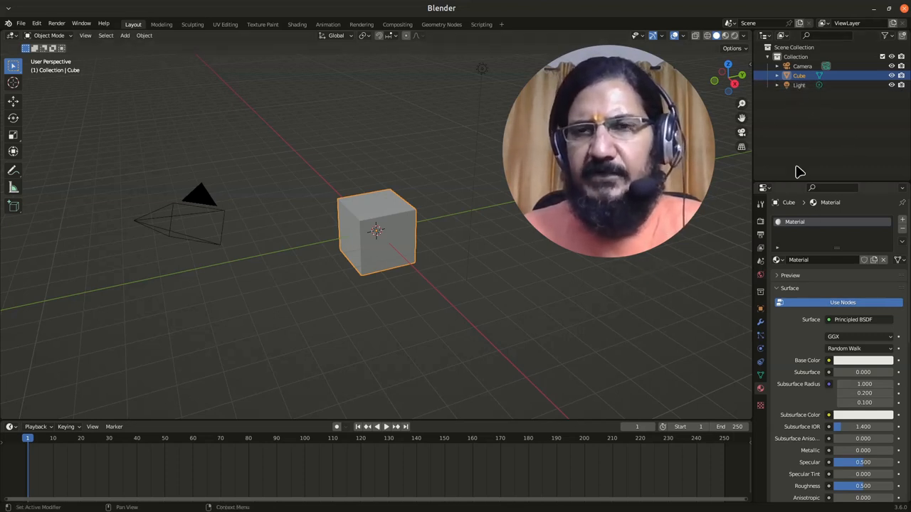
pyautogui.moveTo(538, 317)
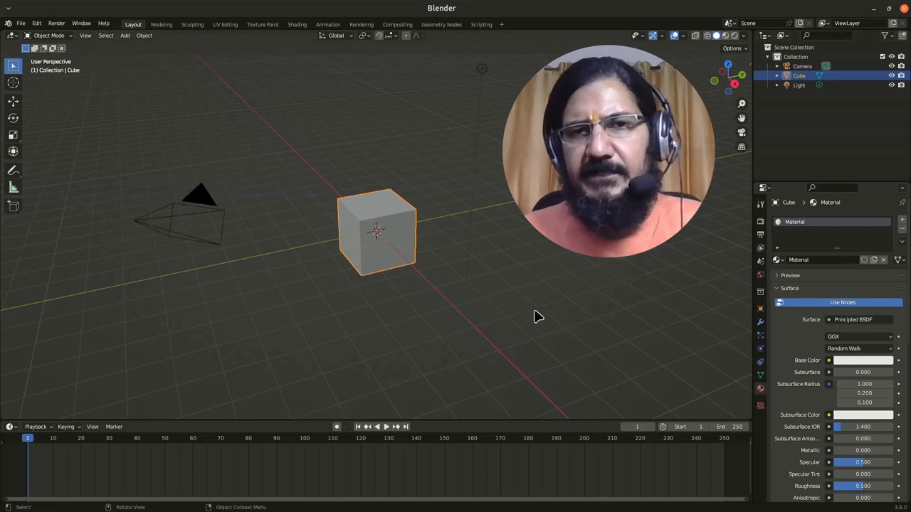
pyautogui.moveTo(654, 324)
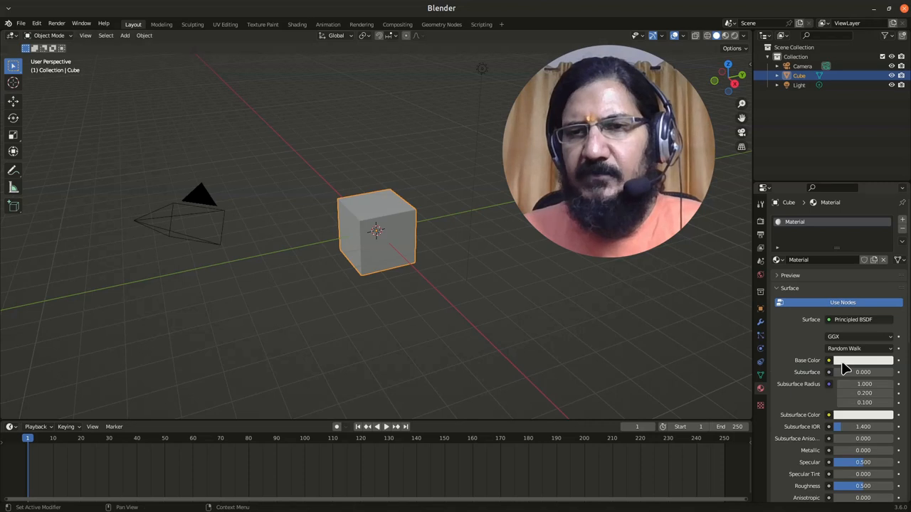
pyautogui.rightClick(861, 360)
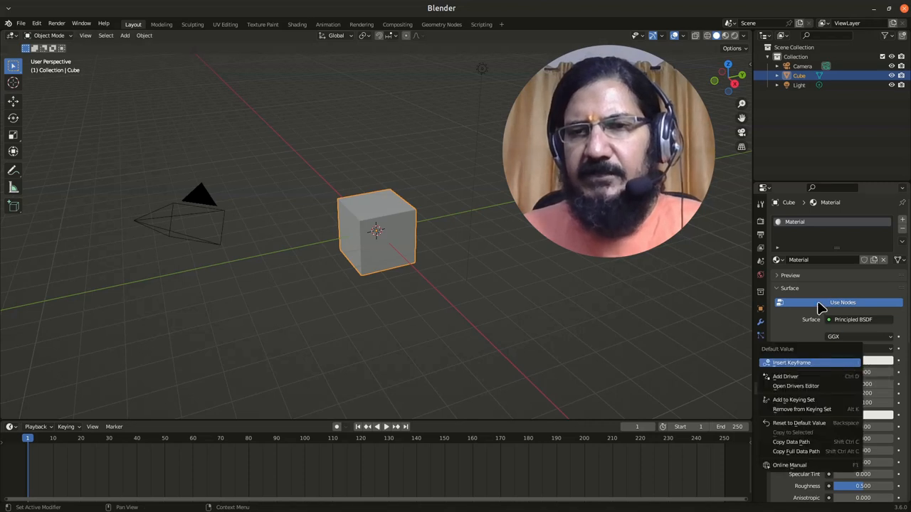
pyautogui.click(441, 293)
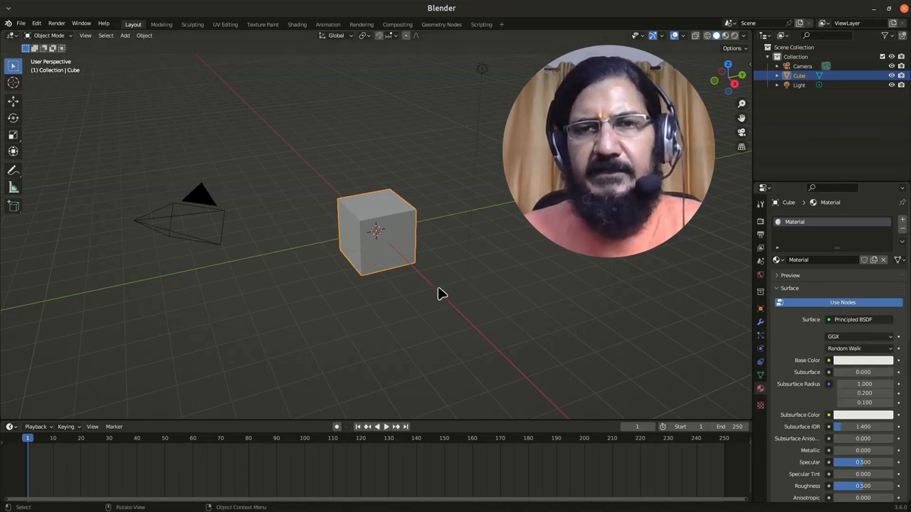
pyautogui.moveTo(263, 313)
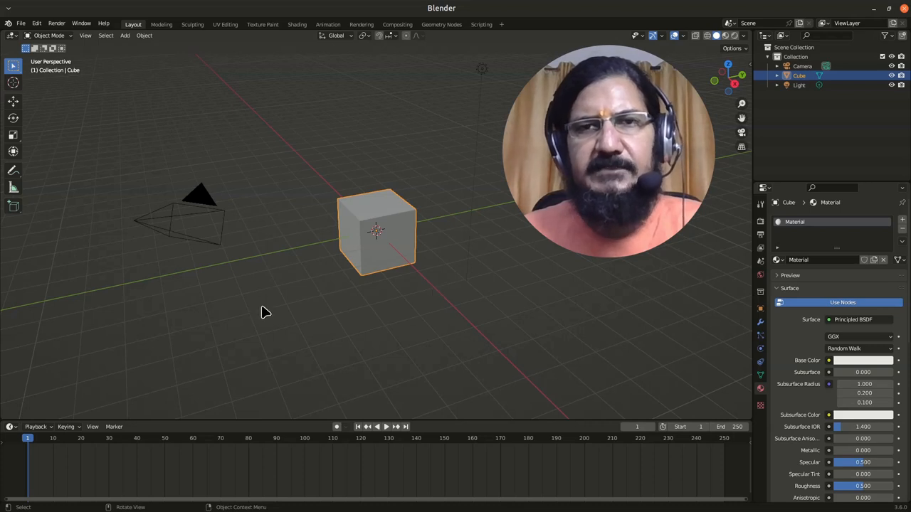